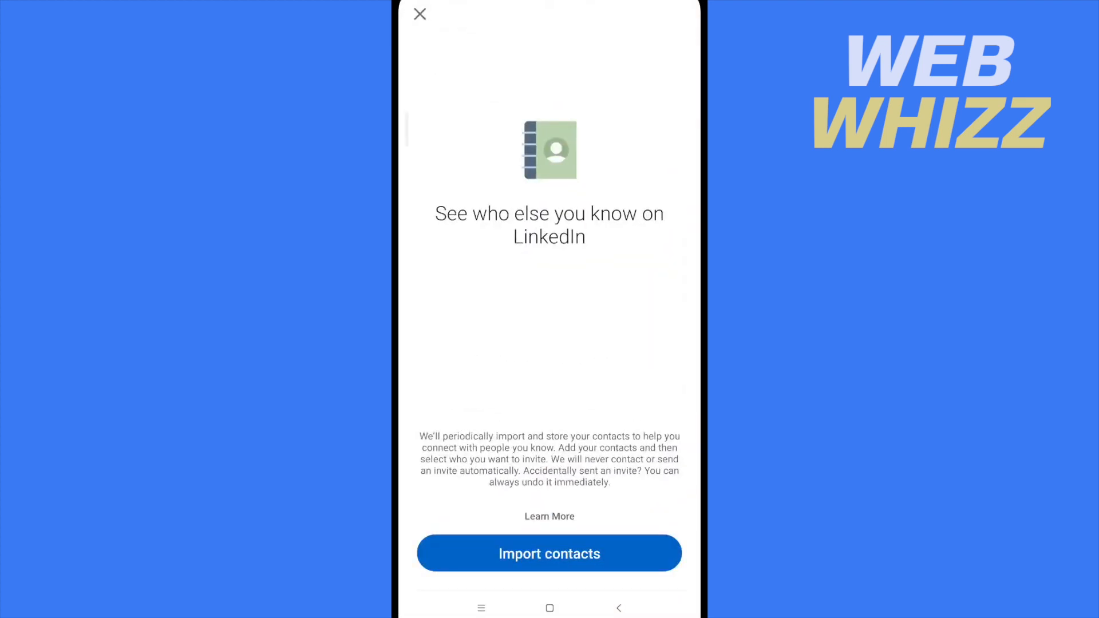
- Dismiss the 'See who else you know on LinkedIn' contacts prompt to reach the home feed
click(419, 13)
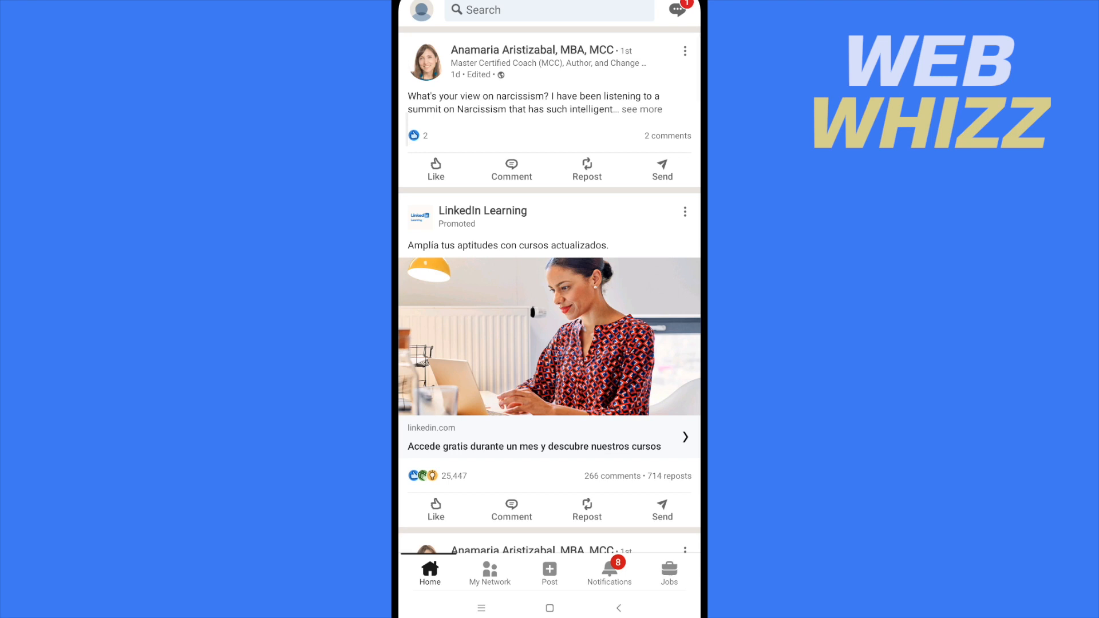
- Reach LinkedIn's Settings page from the profile side drawer
click(421, 11)
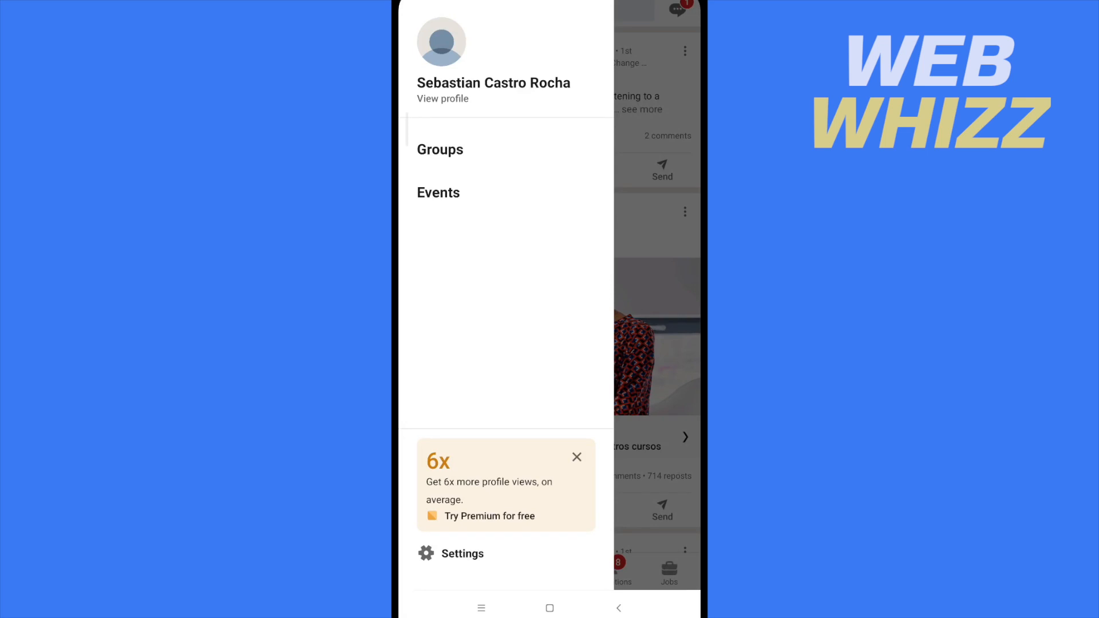
click(461, 553)
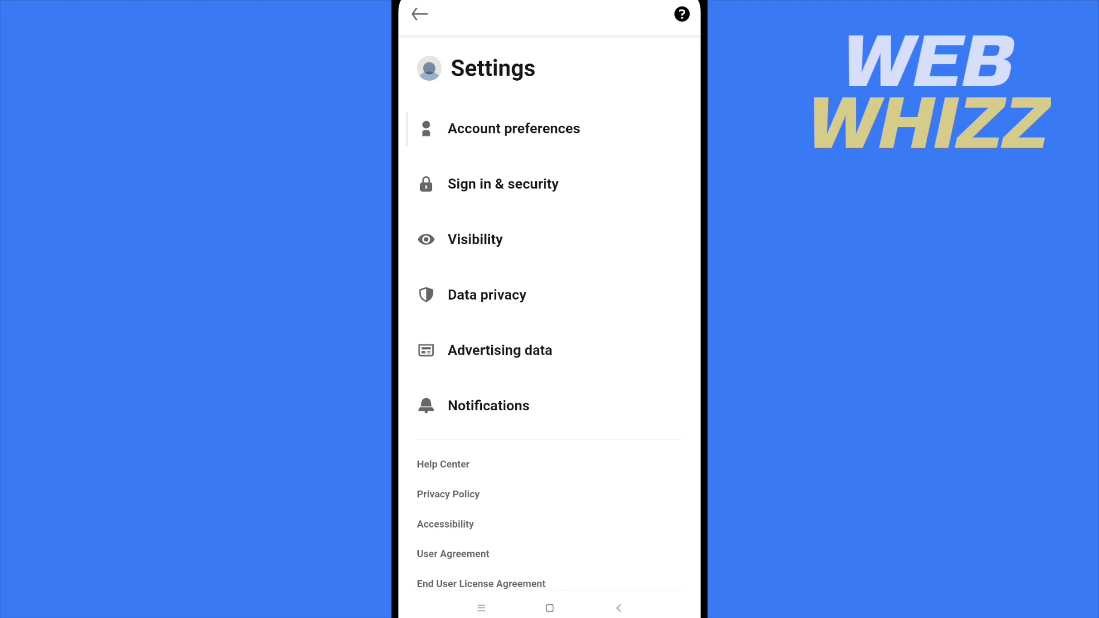
- Check LinkedIn's Account preferences language note, then reach Additional settings in the phone's Settings
click(513, 128)
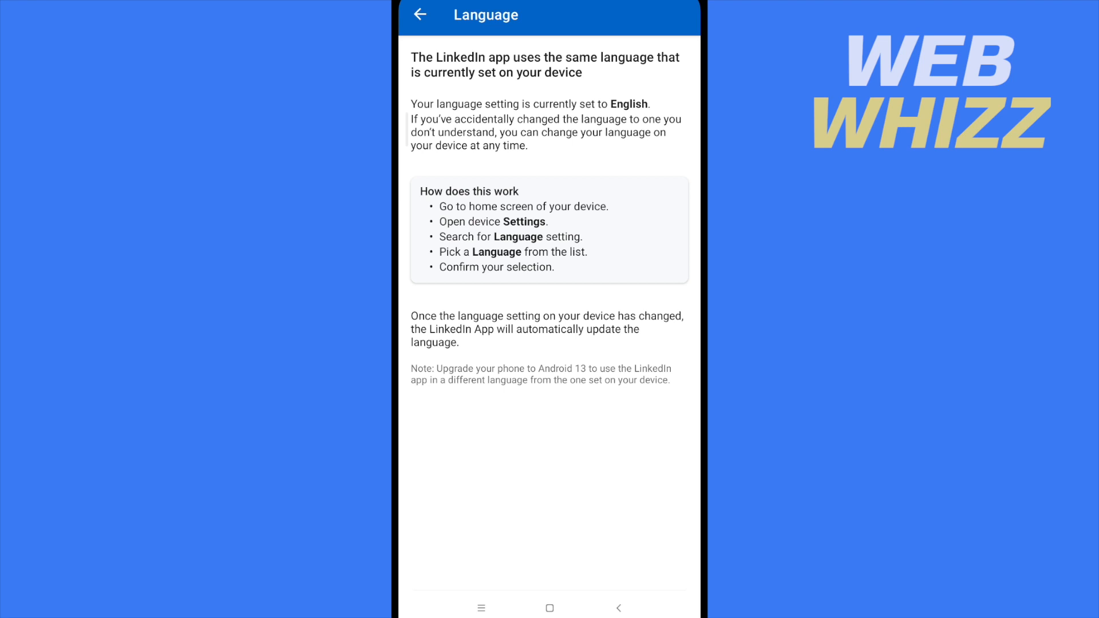
click(549, 608)
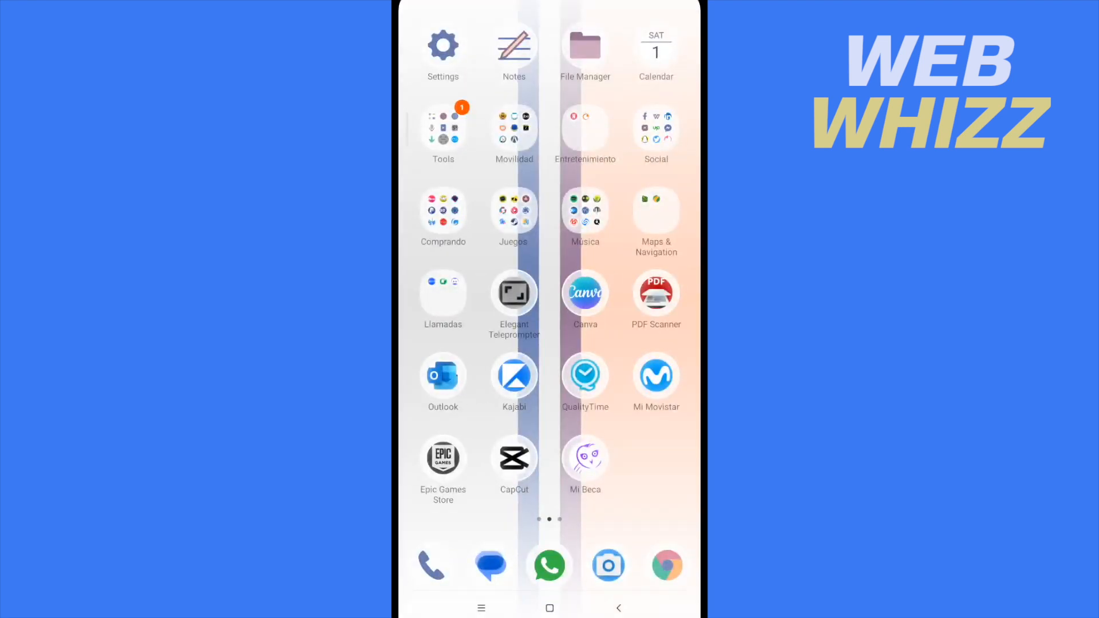
click(443, 46)
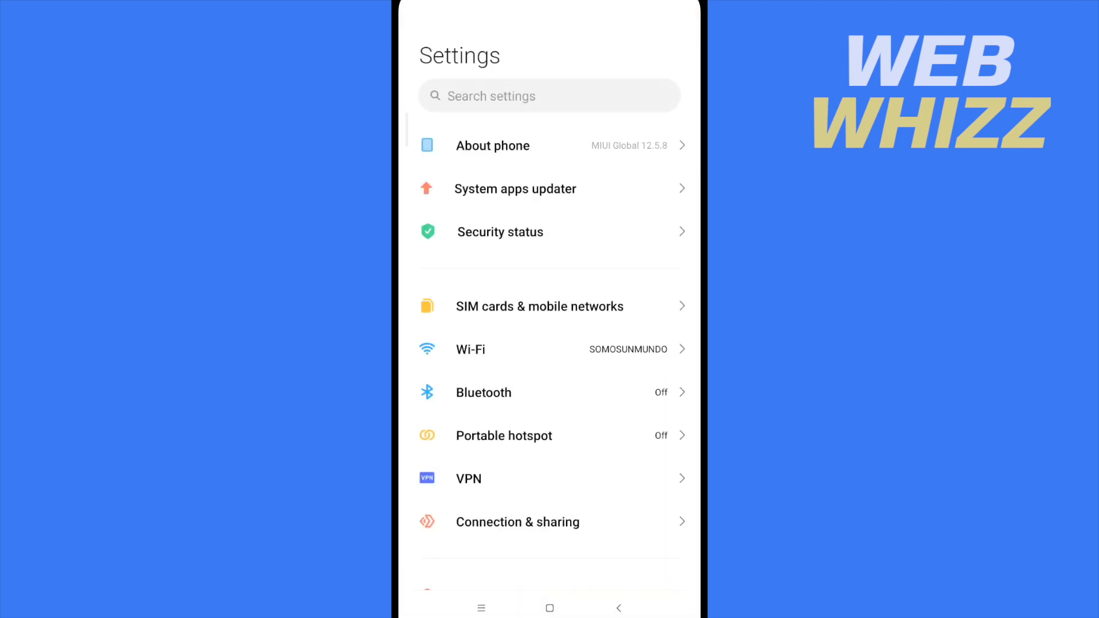
scroll(down, 3)
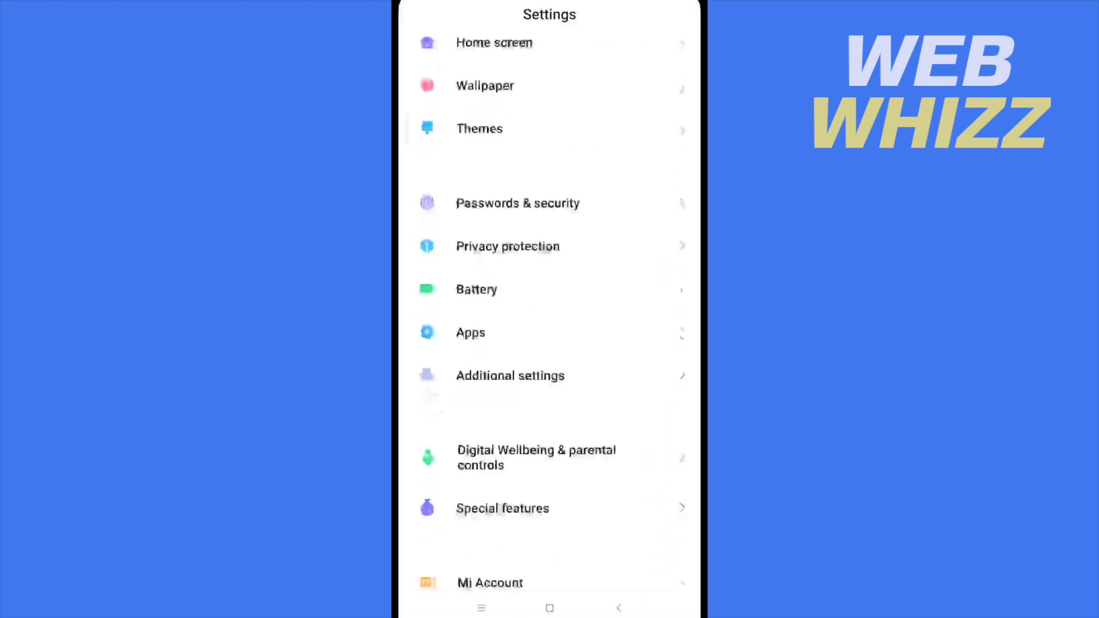
click(510, 376)
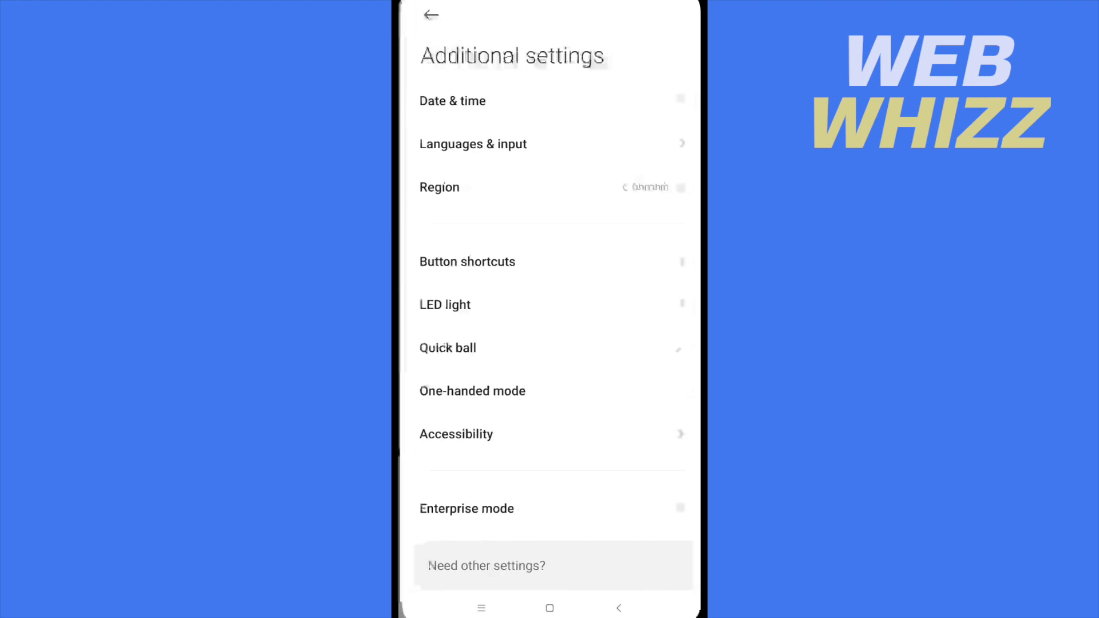
- Review the device Languages list, leaving English (United States) selected, and return to the home screen
click(473, 144)
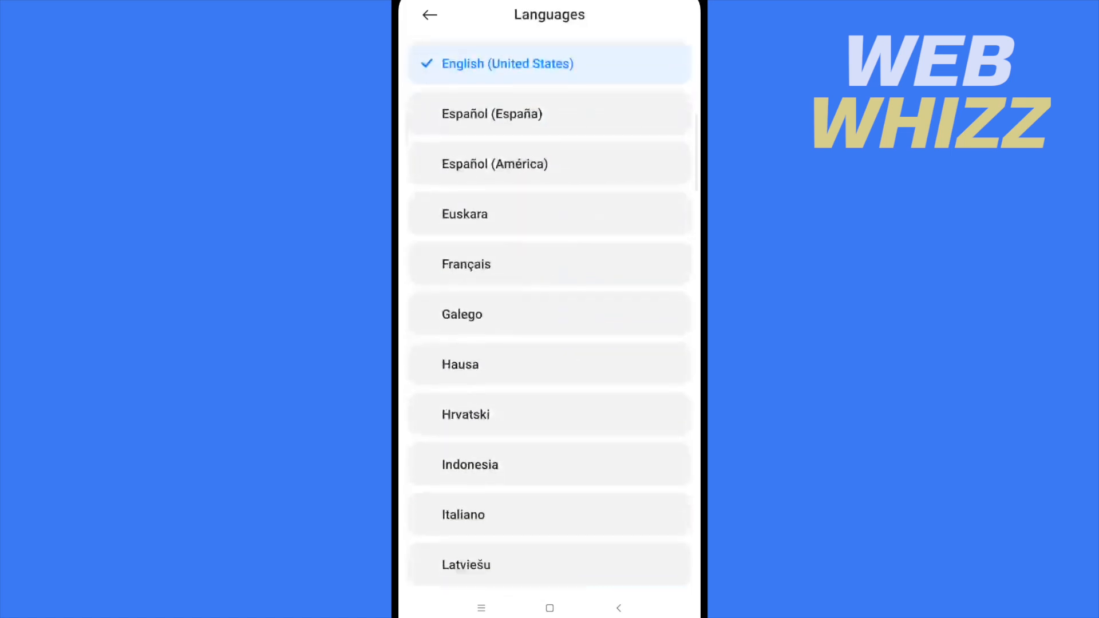
scroll(down, 3)
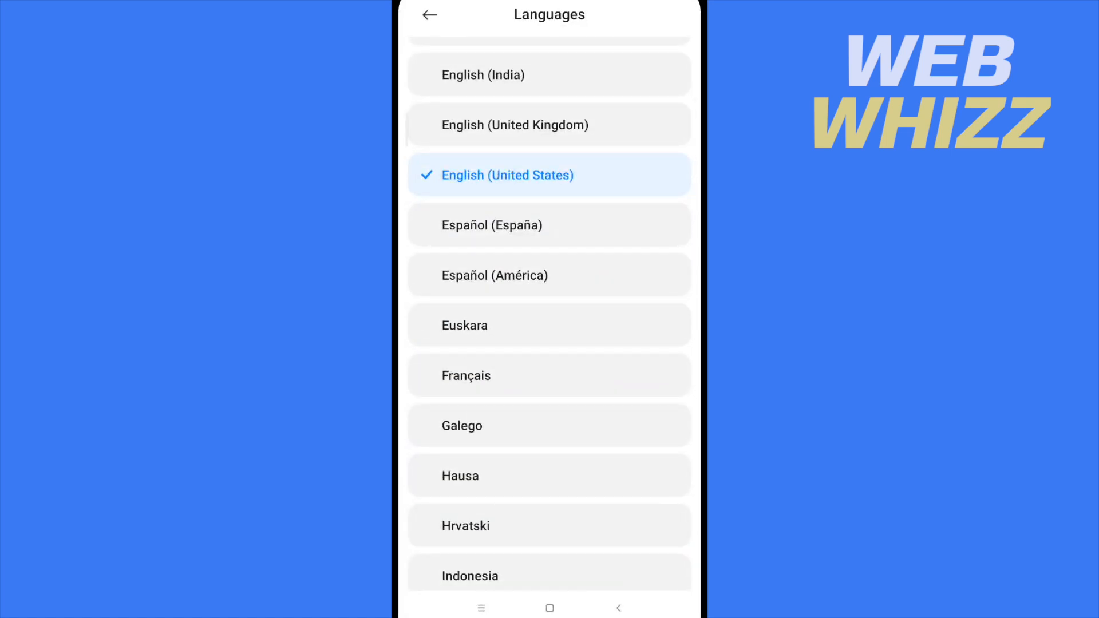
click(550, 608)
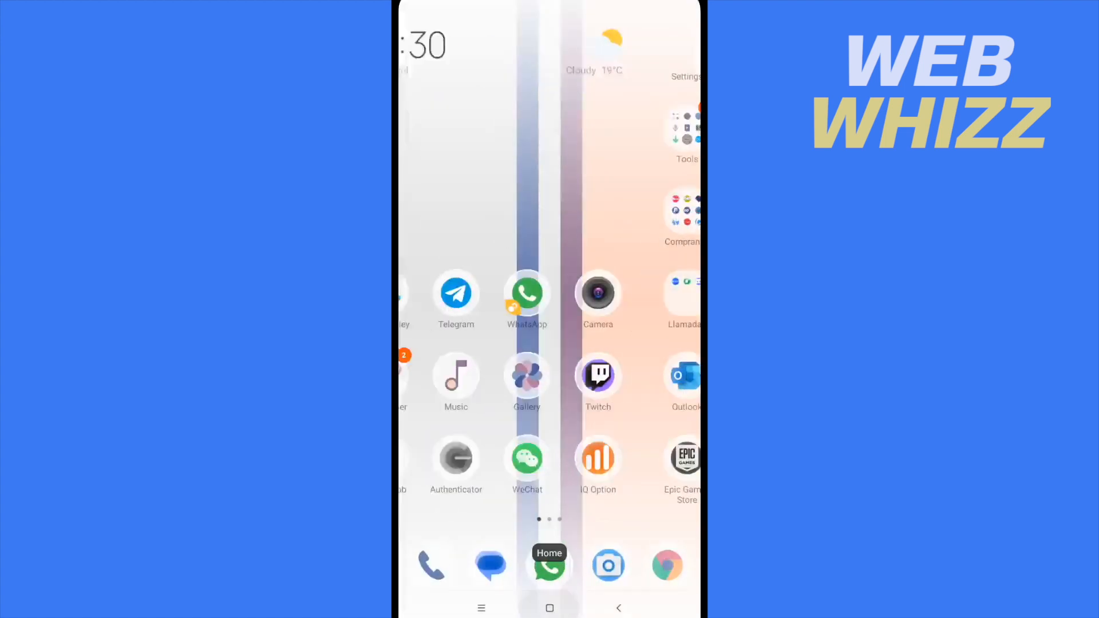